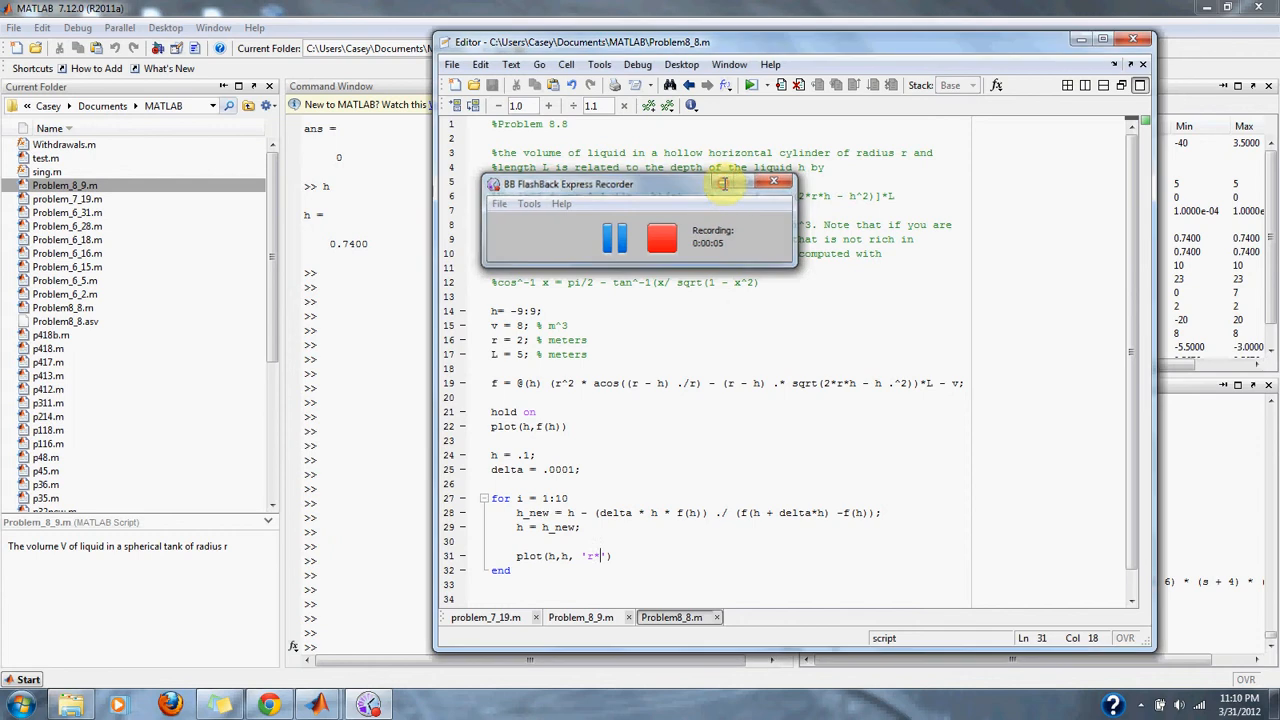
# - Run Problem8_8.m and review the given values, including cylinder length L = 5
pyautogui.click(772, 180)
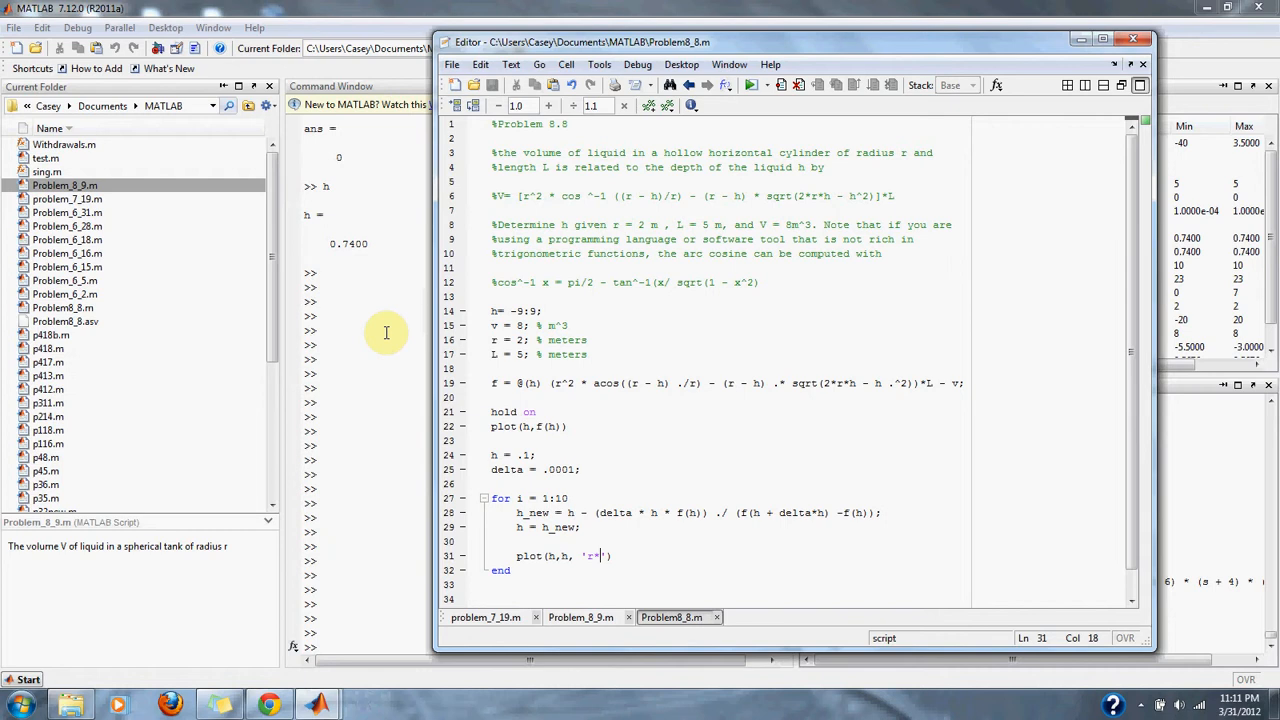
pyautogui.moveTo(584, 348)
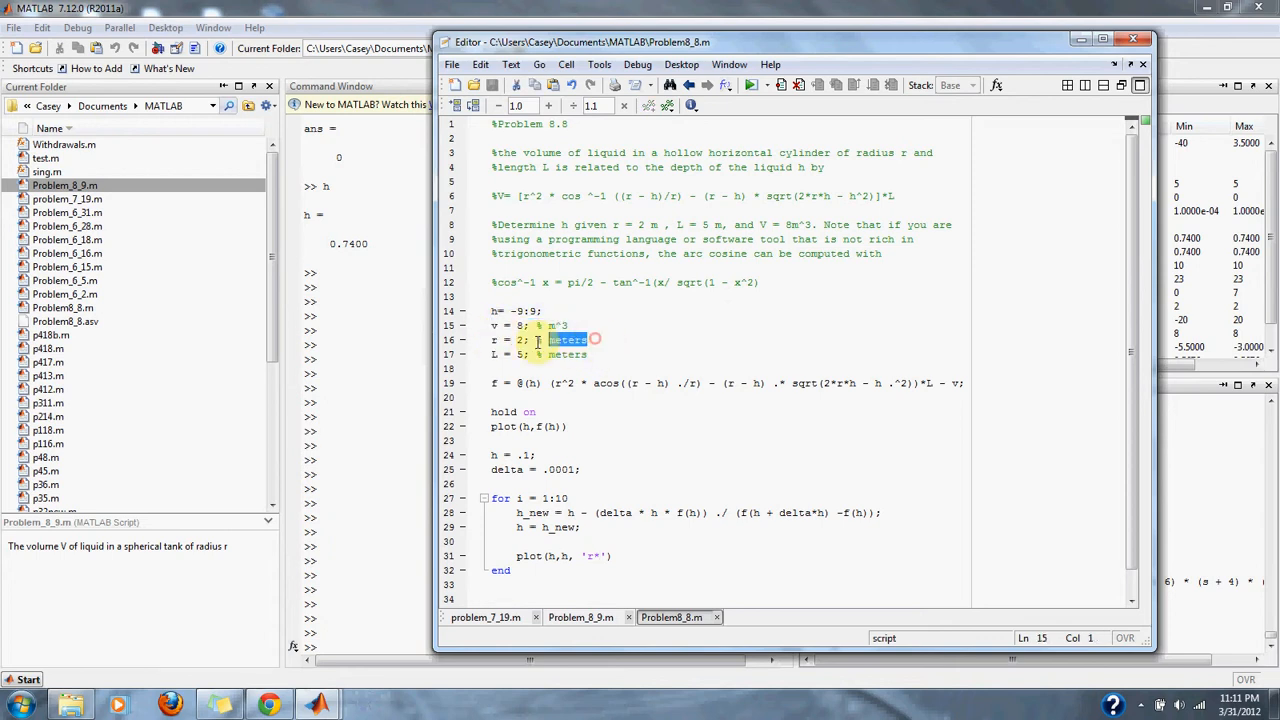
pyautogui.click(576, 368)
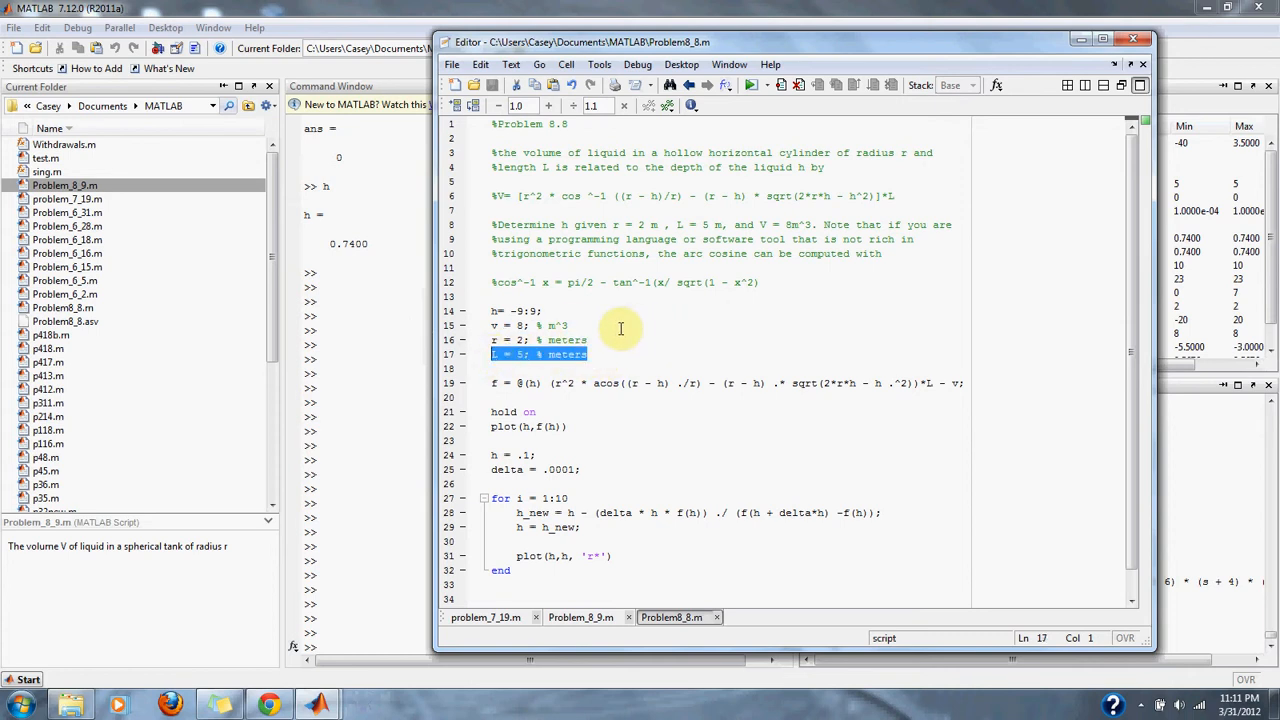
pyautogui.click(600, 340)
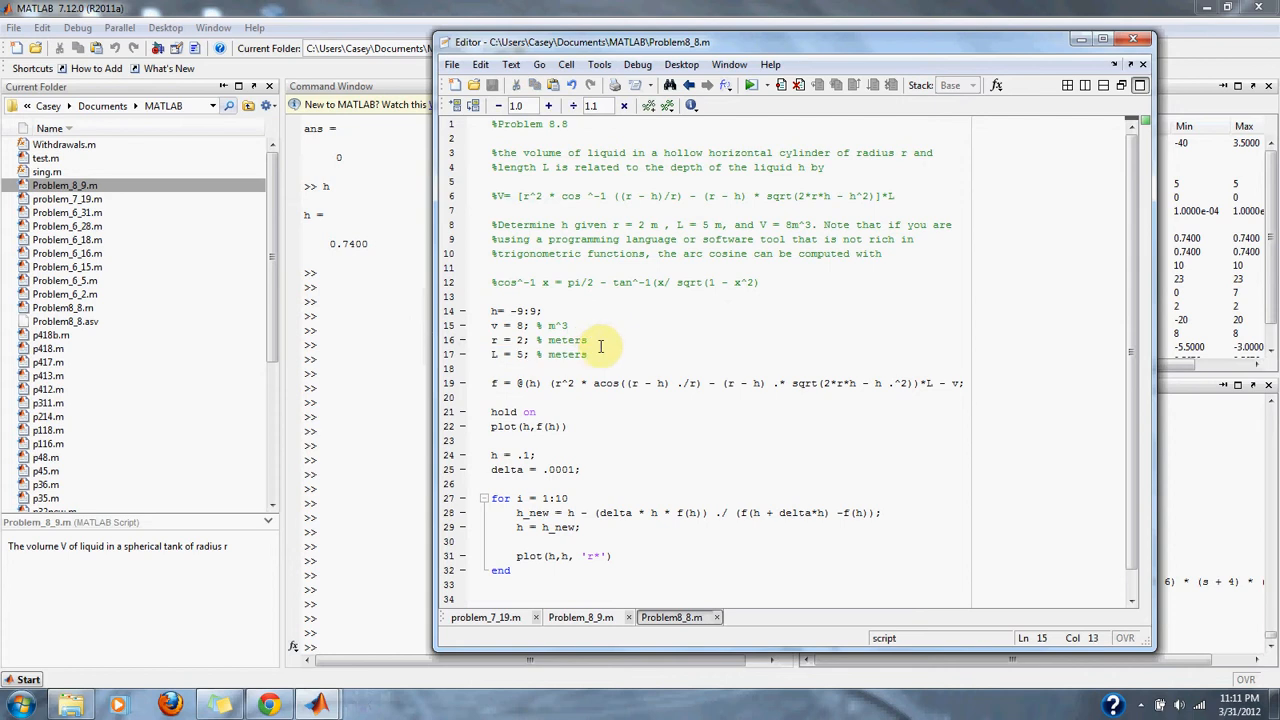
pyautogui.click(588, 354)
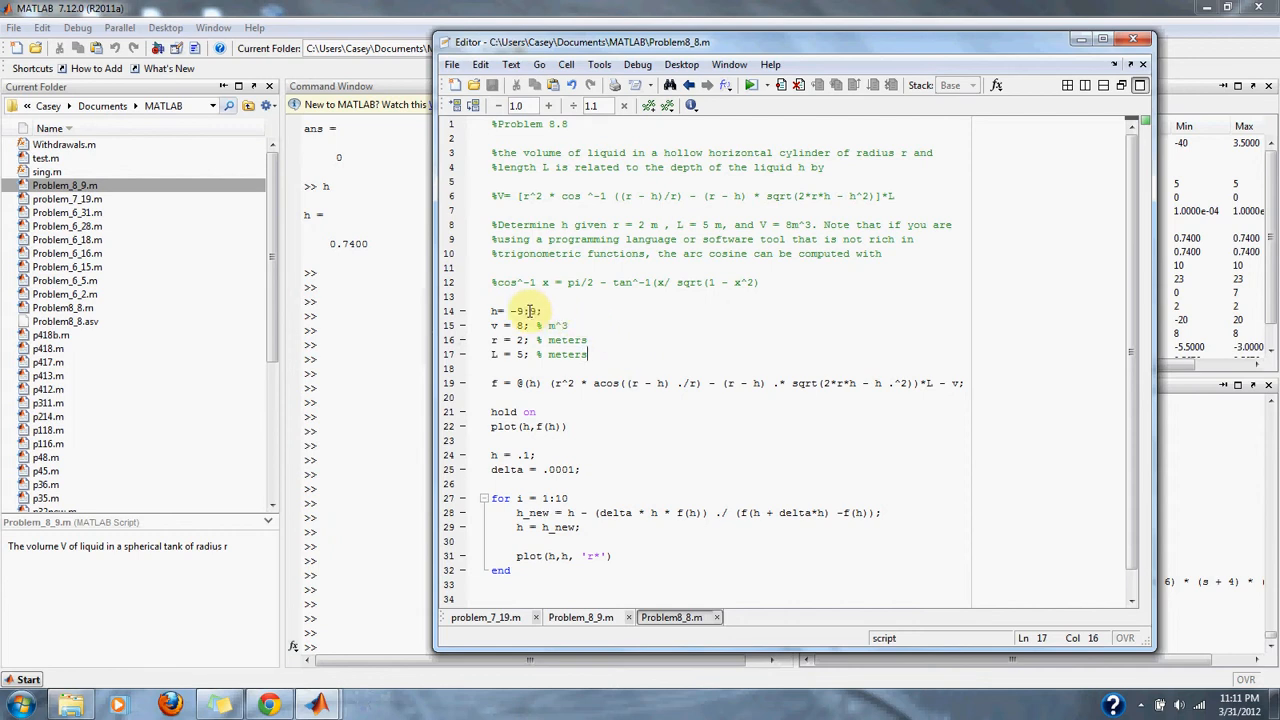
# - Review the h range -9:9, the volume function f(h) and the secant update line
pyautogui.doubleClick(512, 312)
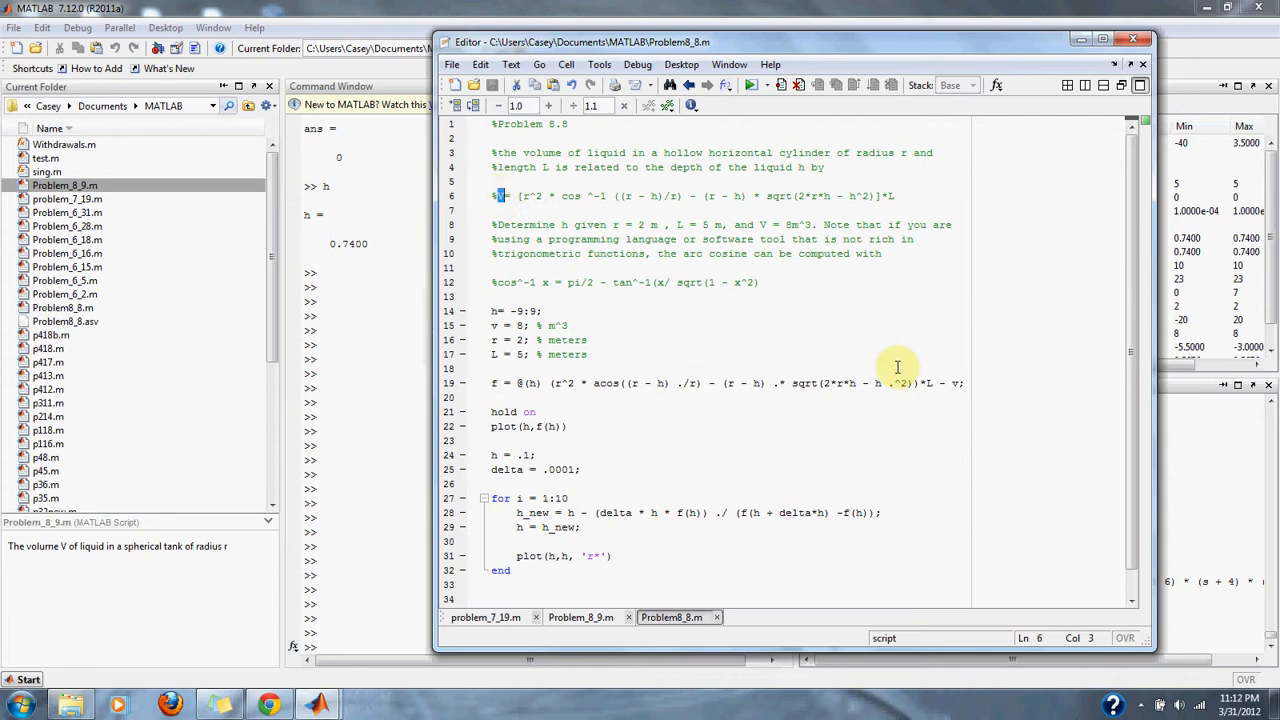
pyautogui.click(684, 384)
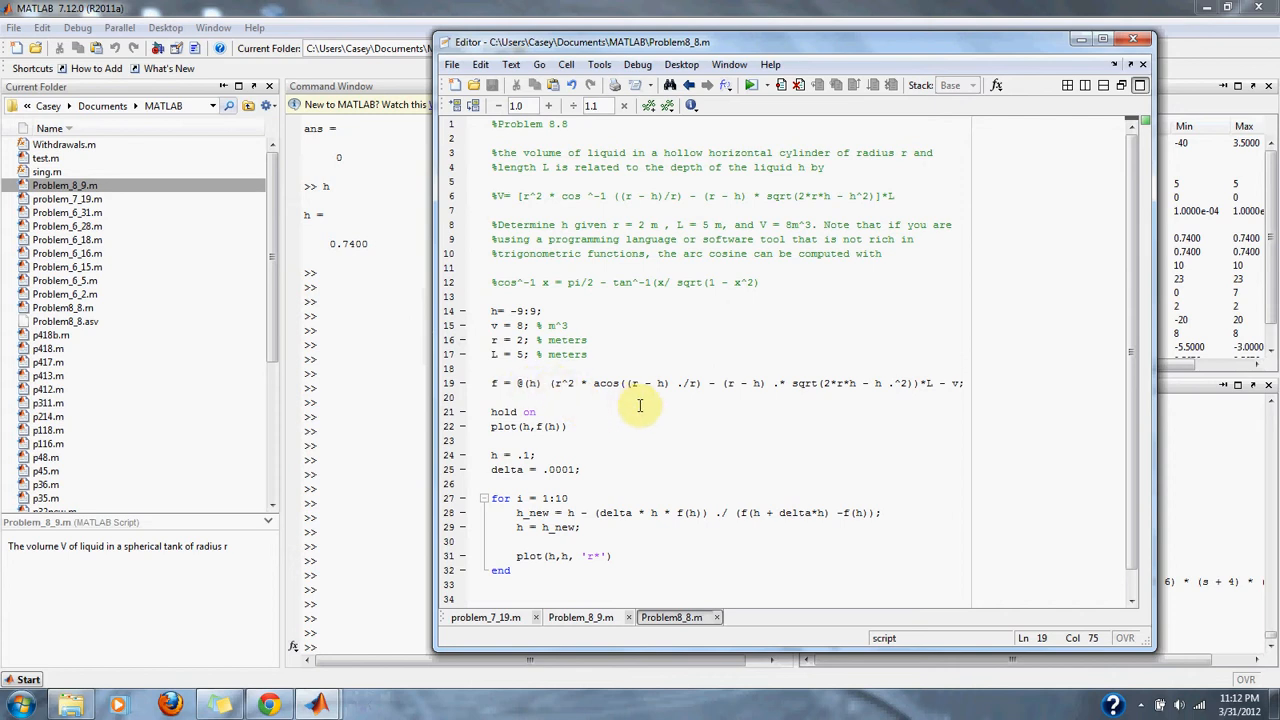
pyautogui.scroll(3)
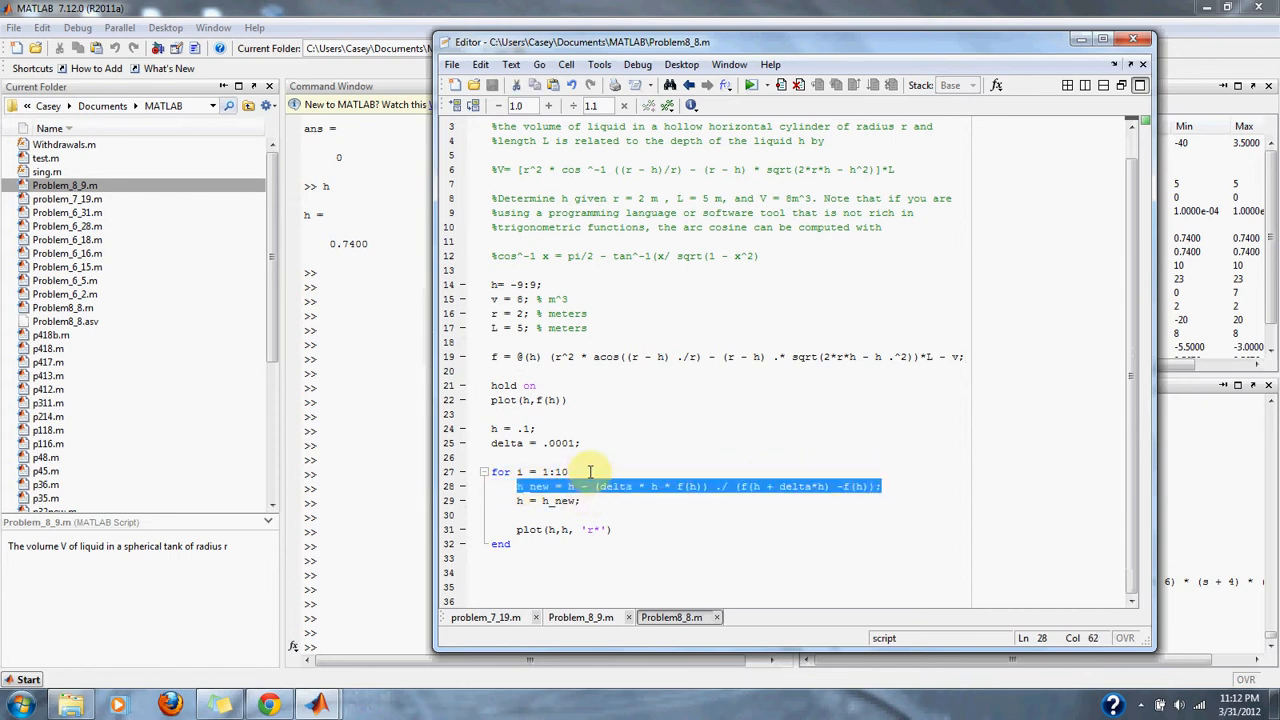
pyautogui.click(578, 486)
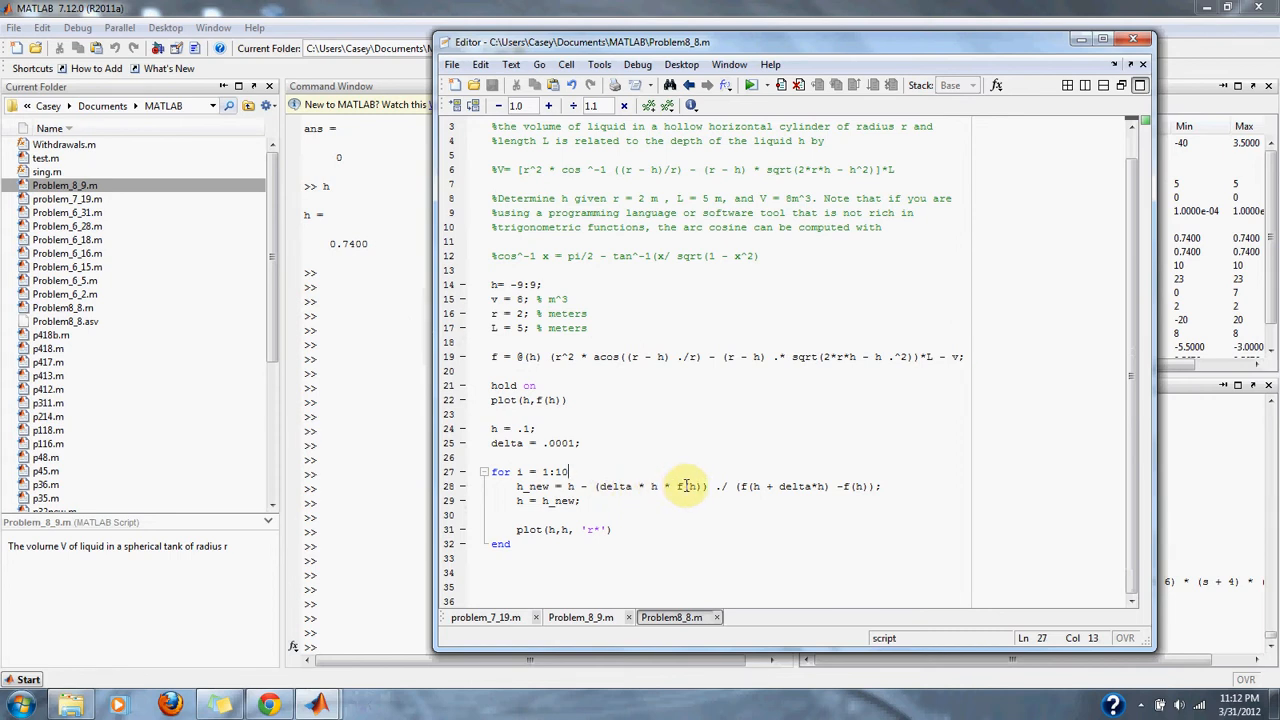
pyautogui.moveTo(722, 486)
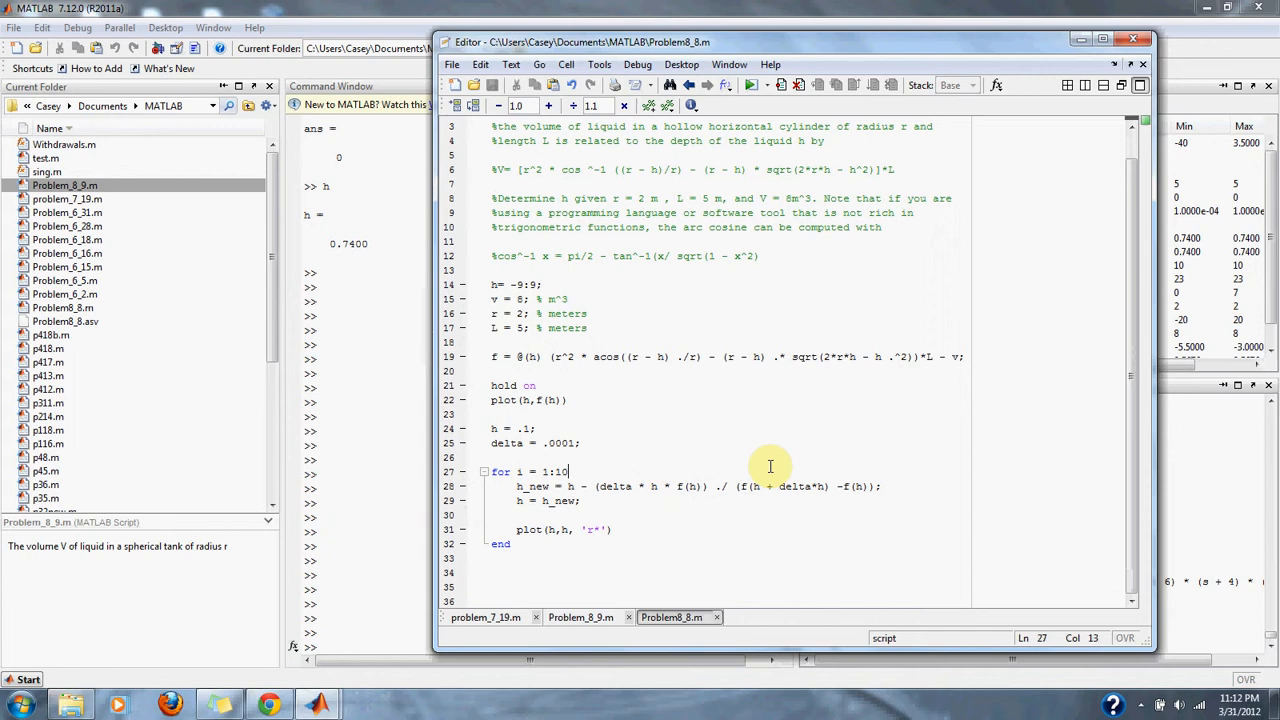
pyautogui.moveTo(800, 472)
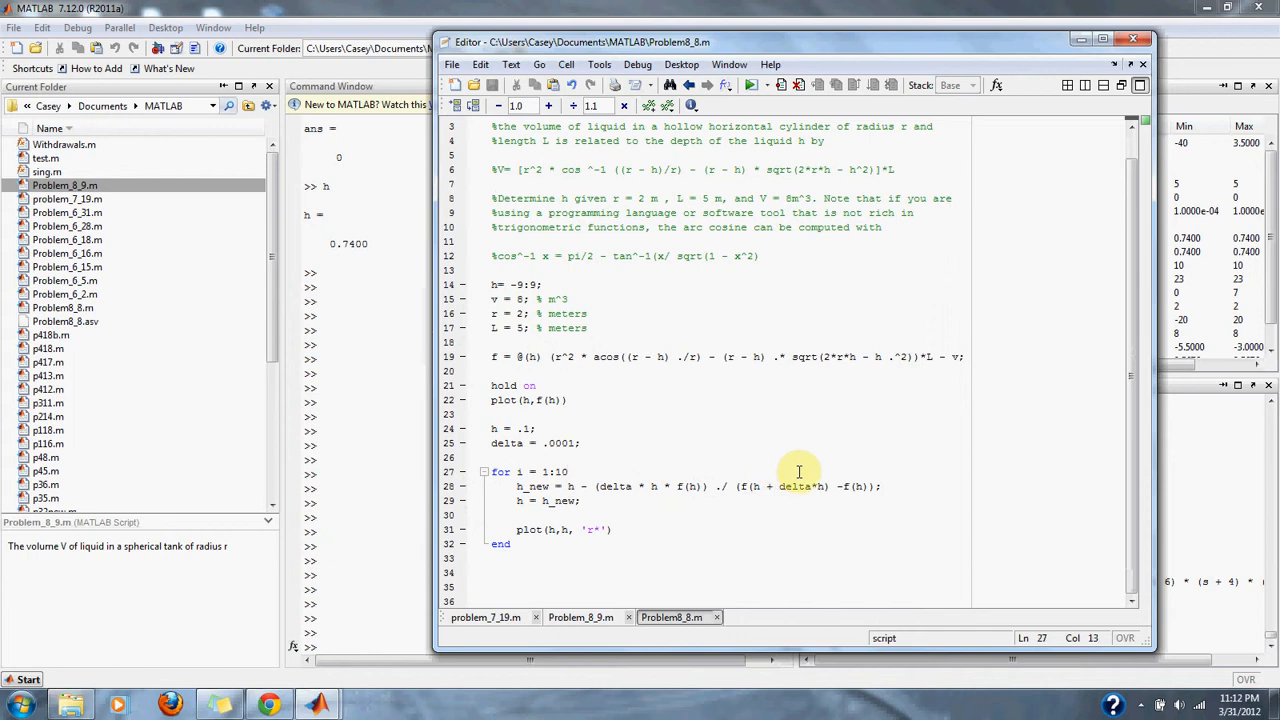
pyautogui.moveTo(816, 476)
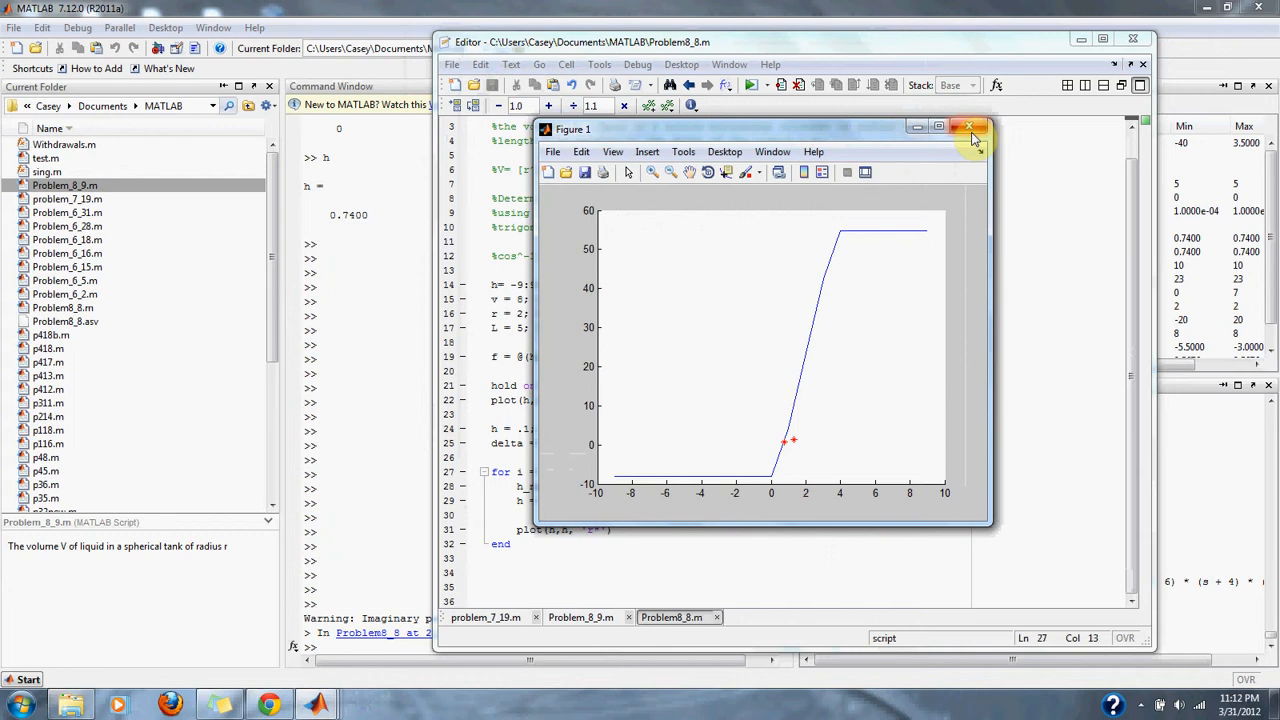
pyautogui.moveTo(784, 458)
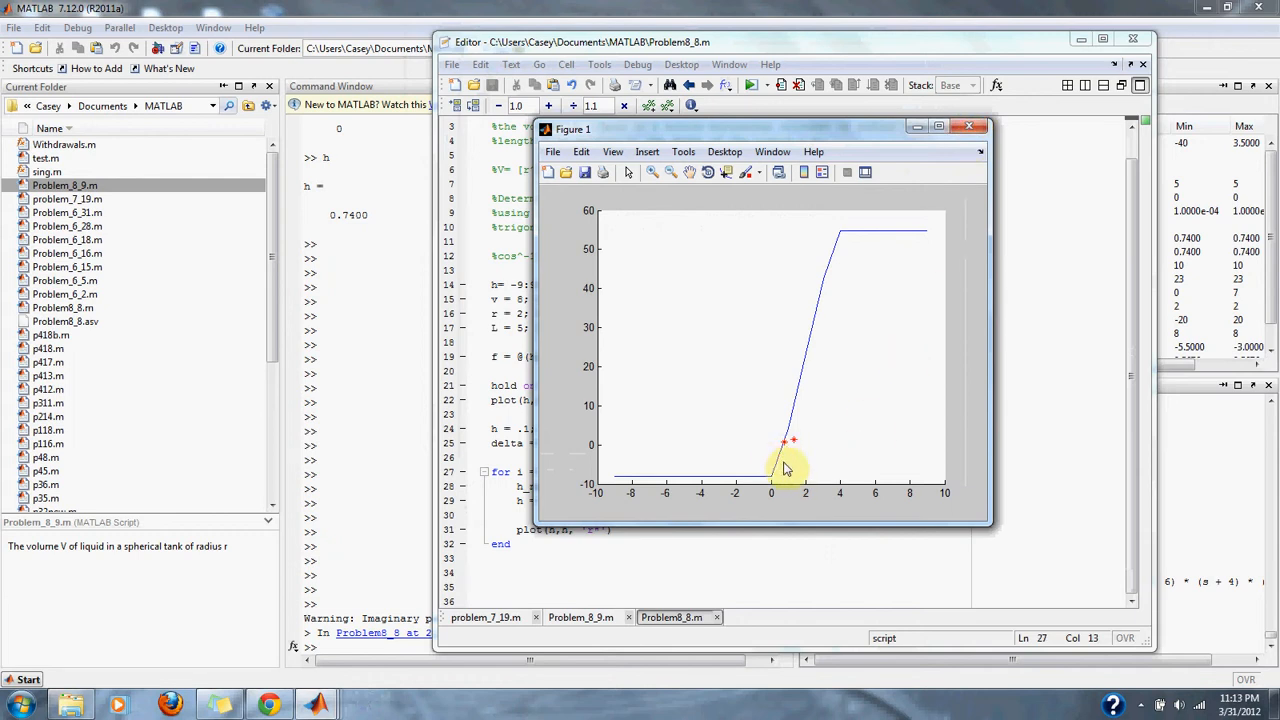
pyautogui.moveTo(968, 128)
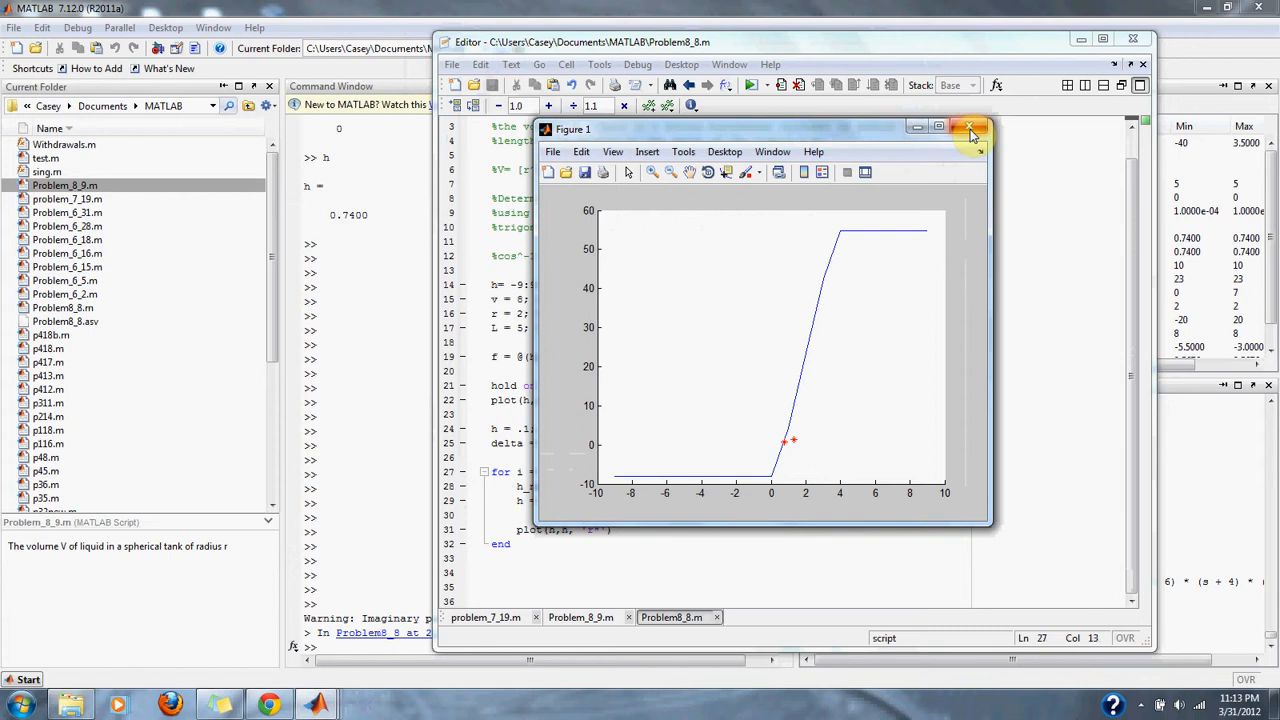
# - Close the f(h) plot and select the computed depth h = 0.7400 in the Command Window
pyautogui.click(968, 128)
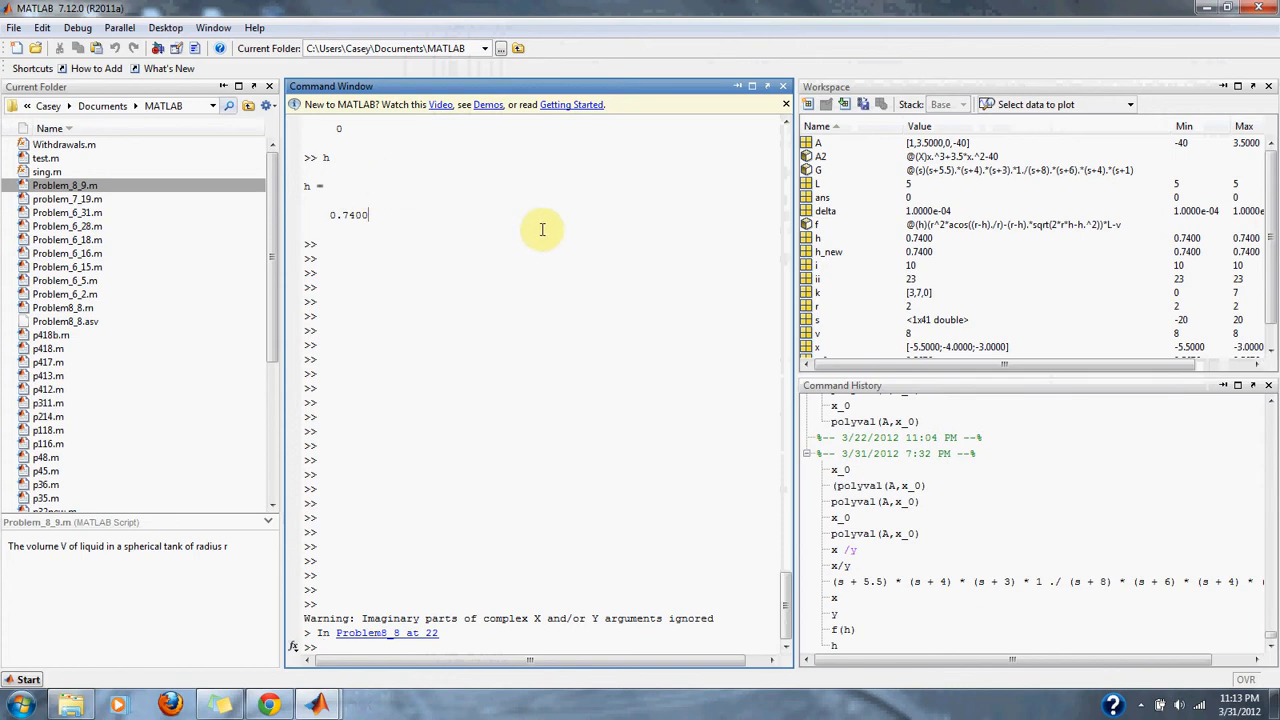
pyautogui.moveTo(358, 216)
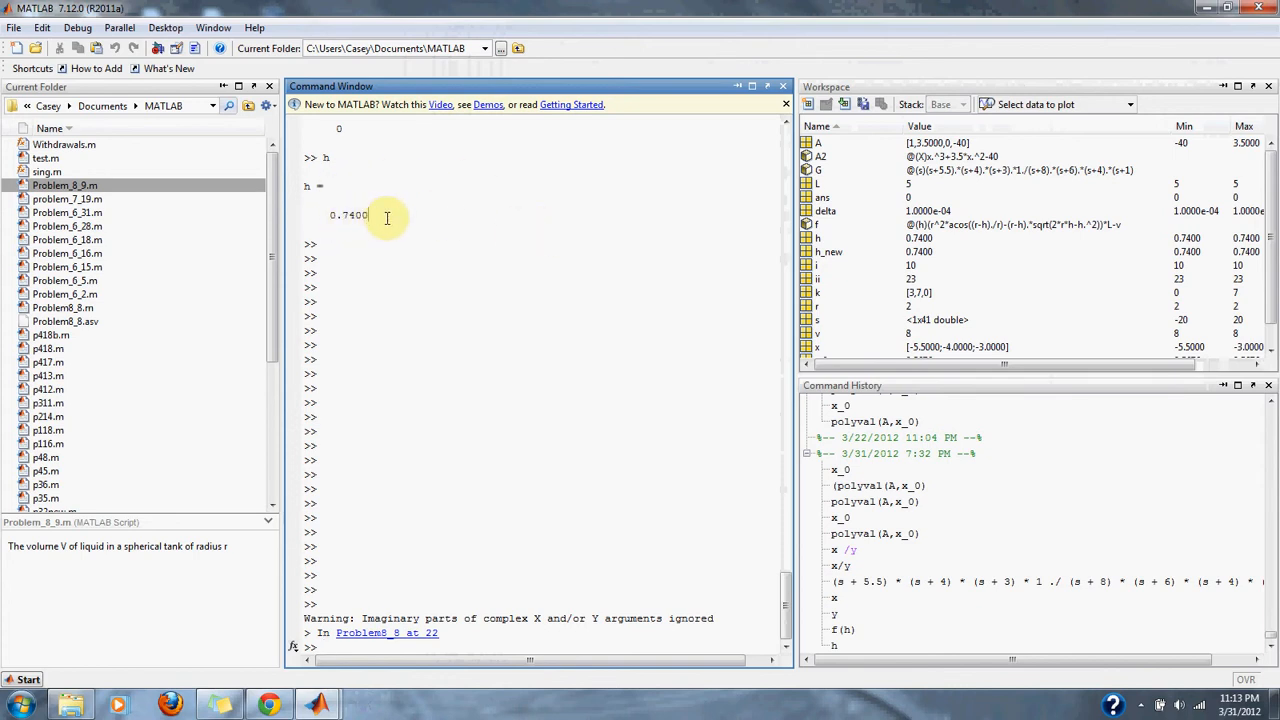
pyautogui.doubleClick(348, 214)
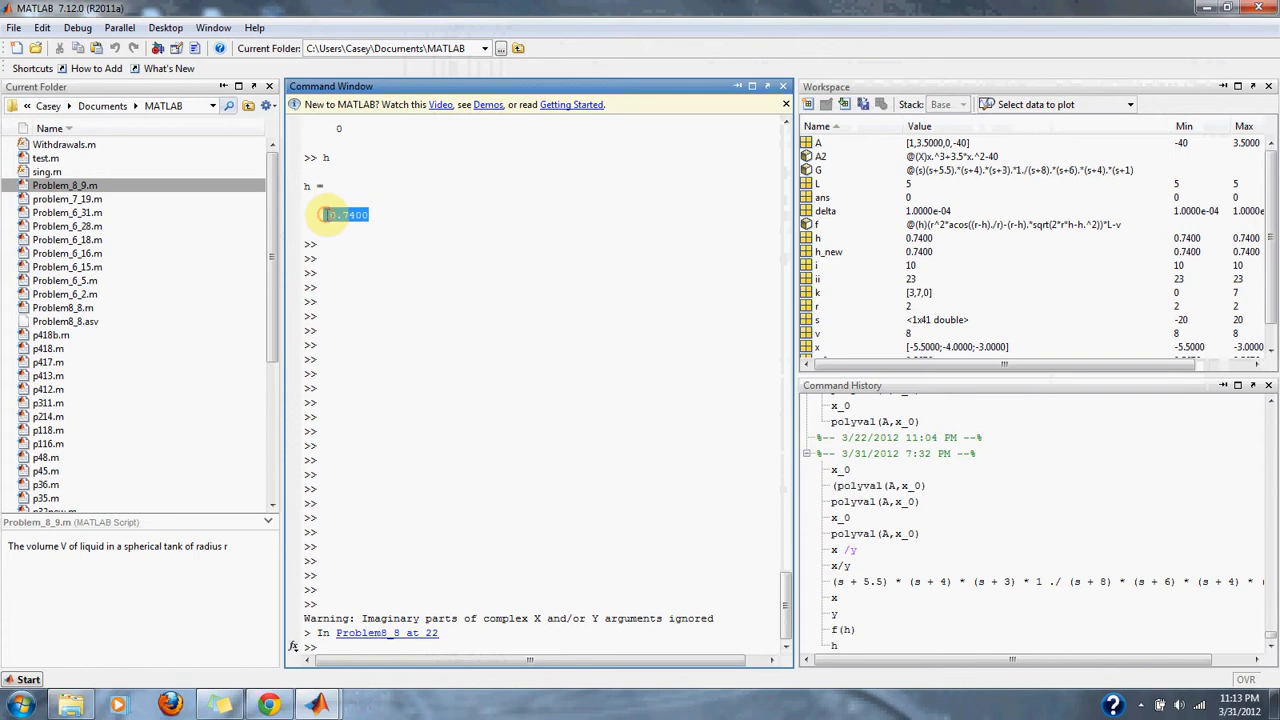